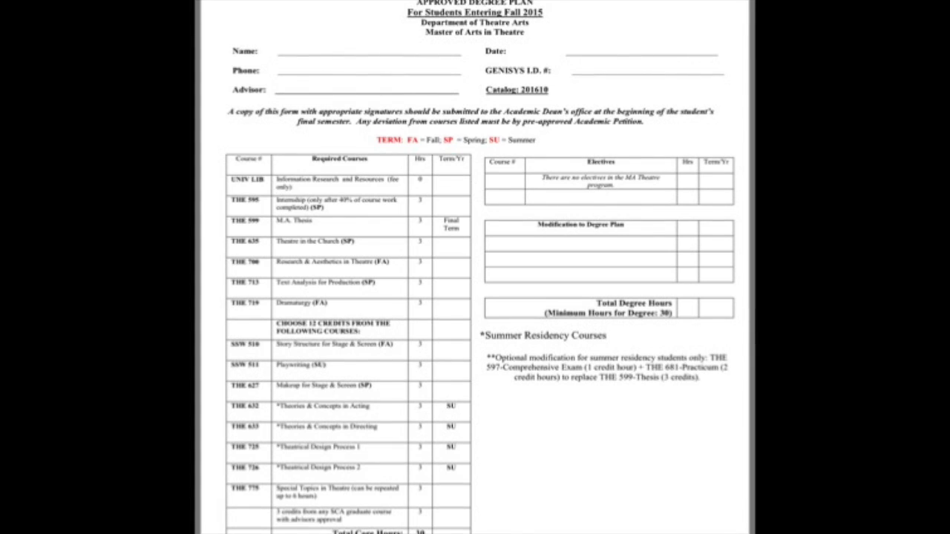
scroll("down", 3)
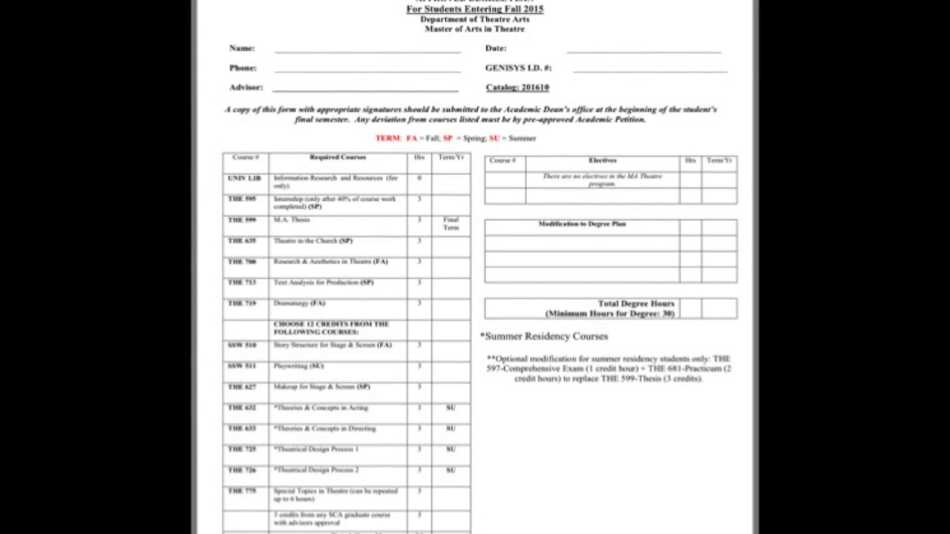
scroll("down", 3)
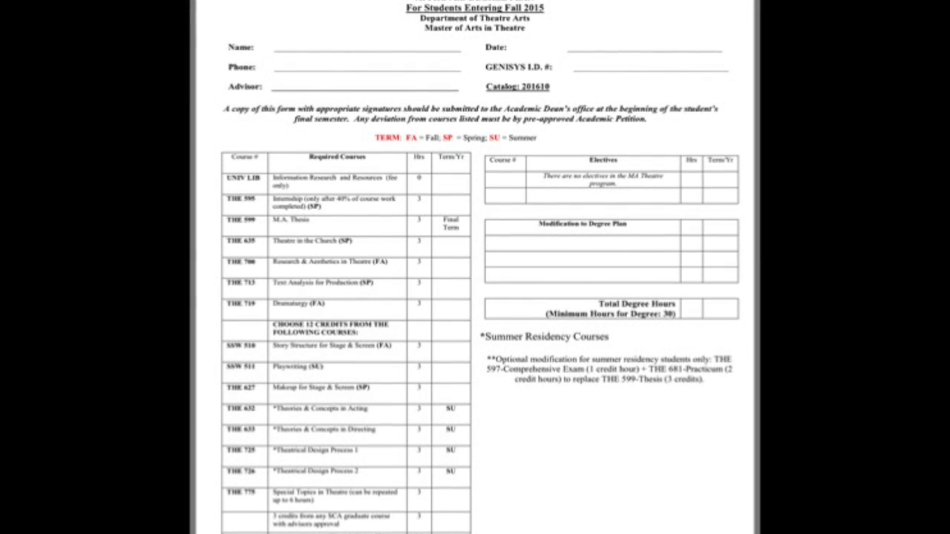